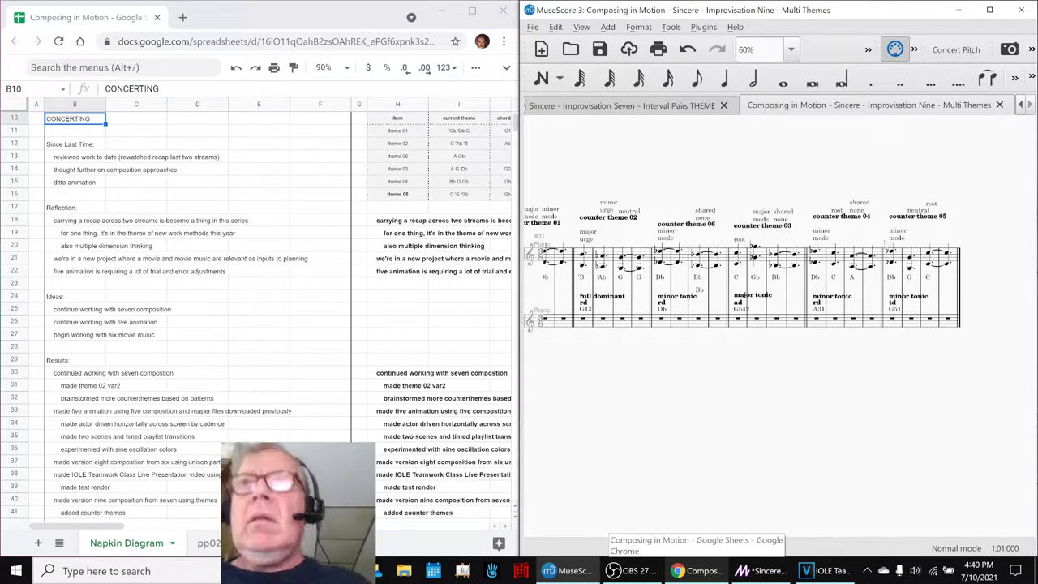
Change the Improvisation Nine tempo marking from 100 to 50 and return to the notes sheet.
click(817, 322)
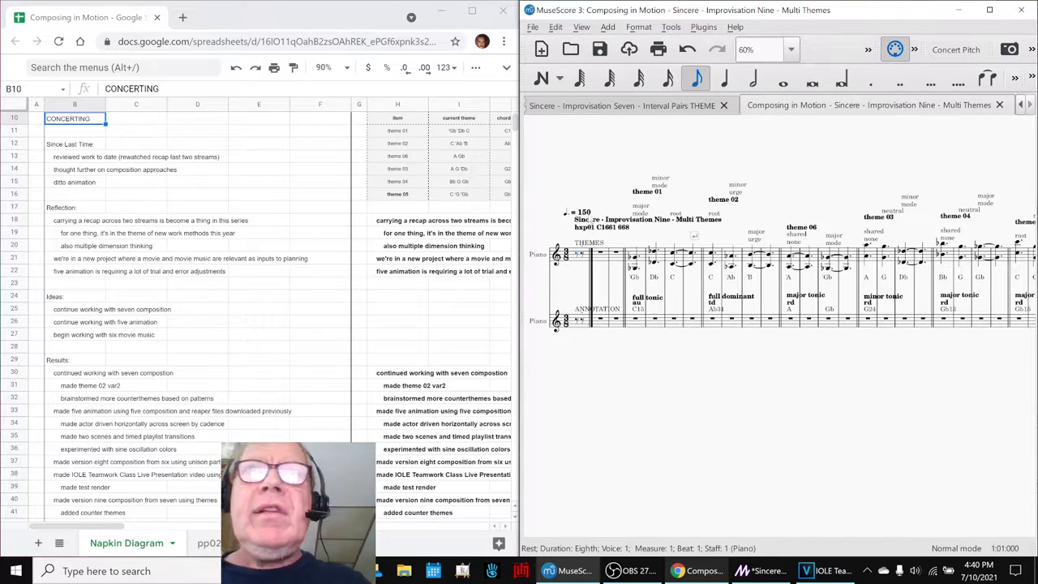
double_click(582, 211)
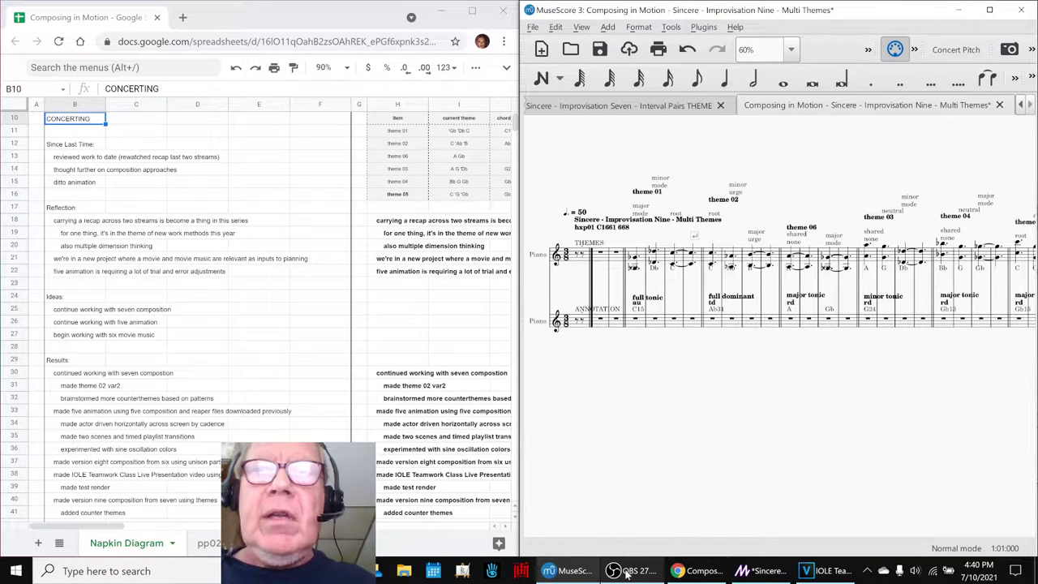
click(639, 571)
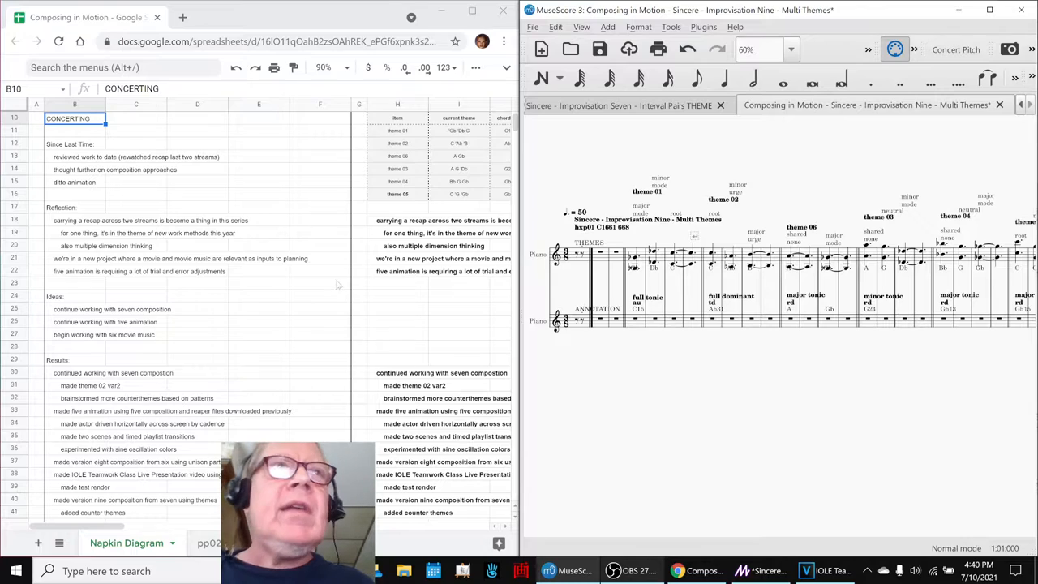
click(78, 220)
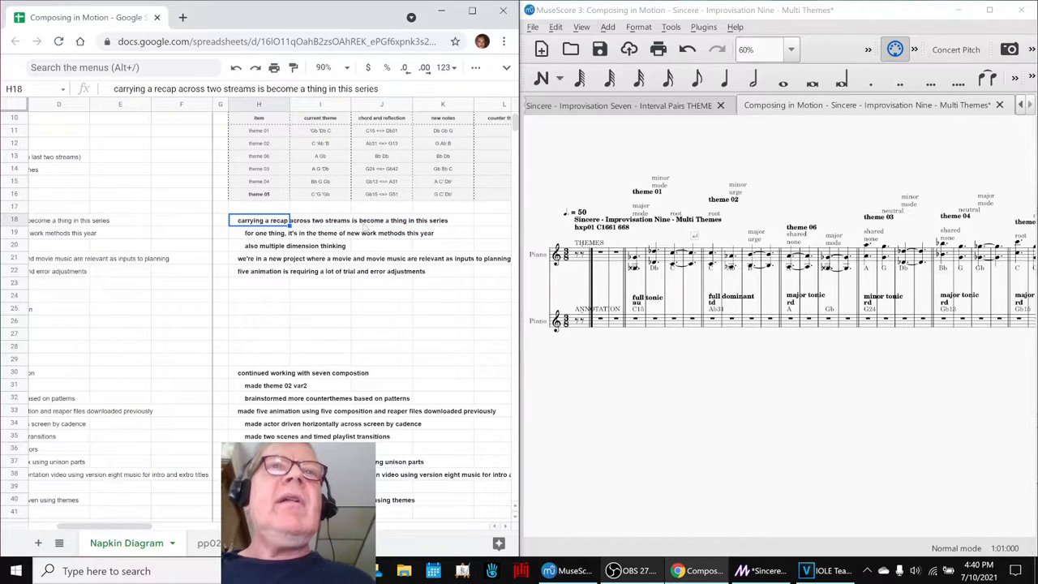
click(263, 234)
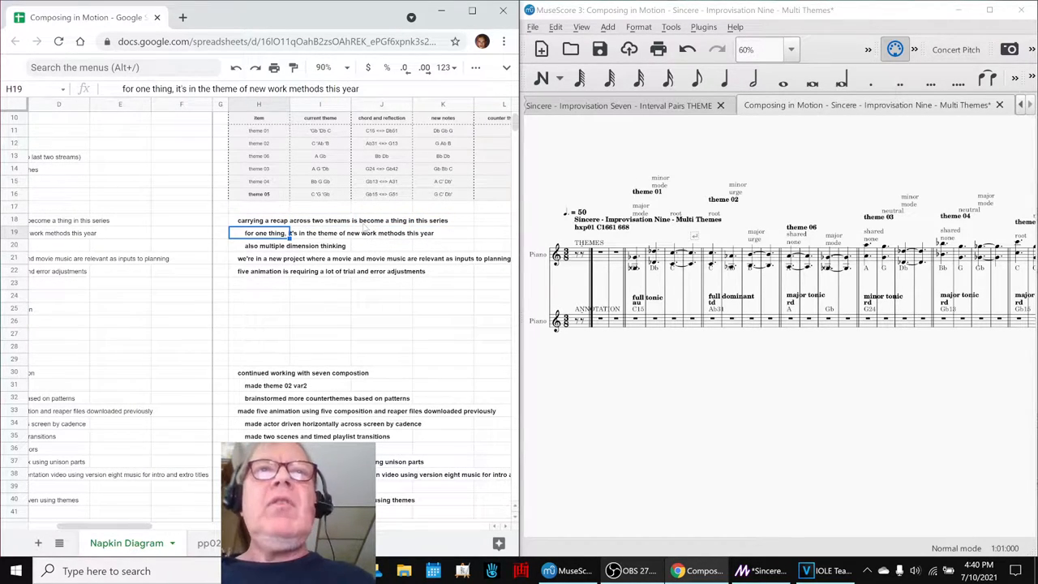
click(260, 258)
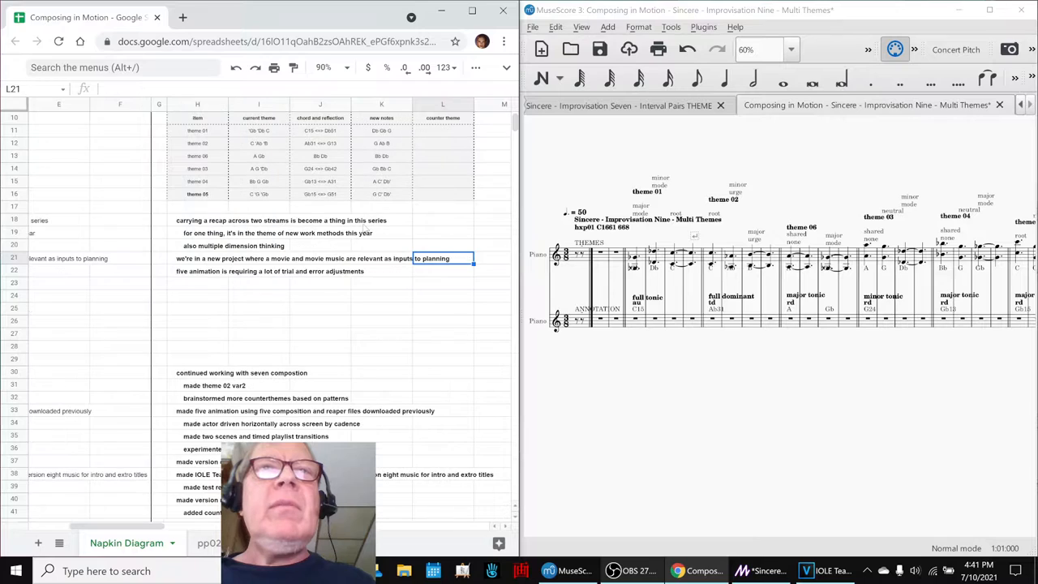
click(198, 258)
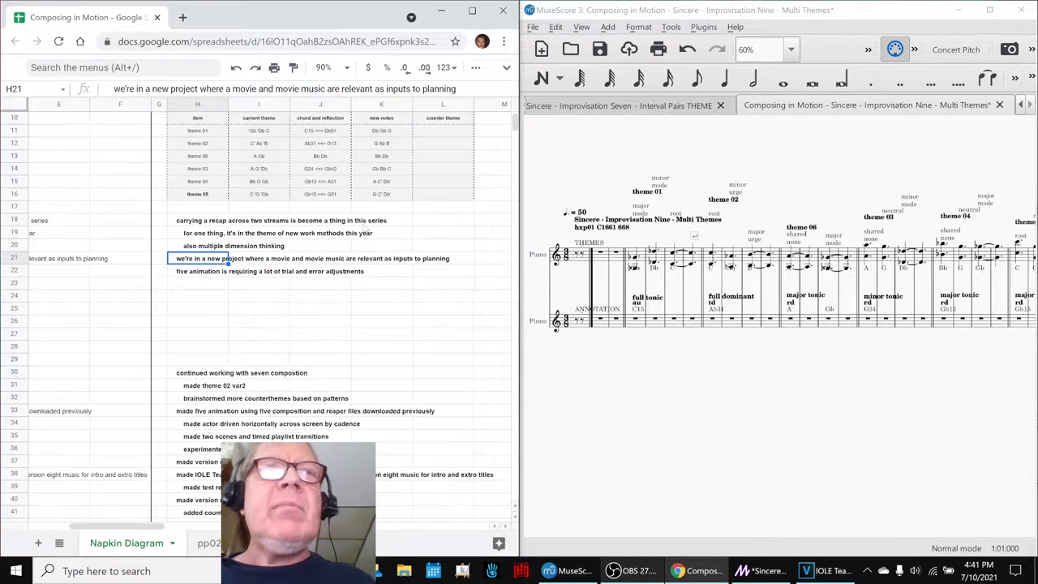
click(197, 270)
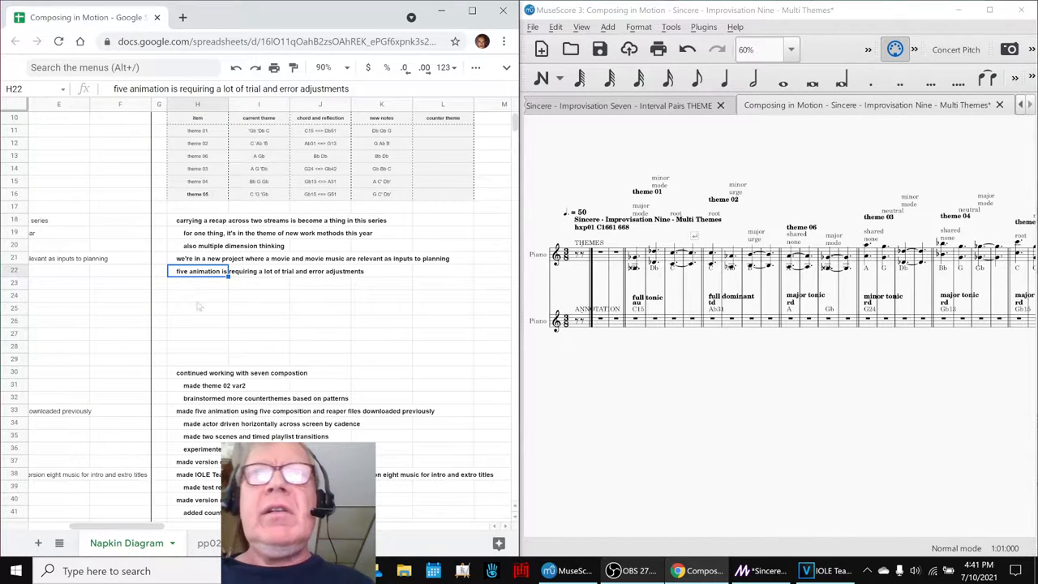
click(201, 372)
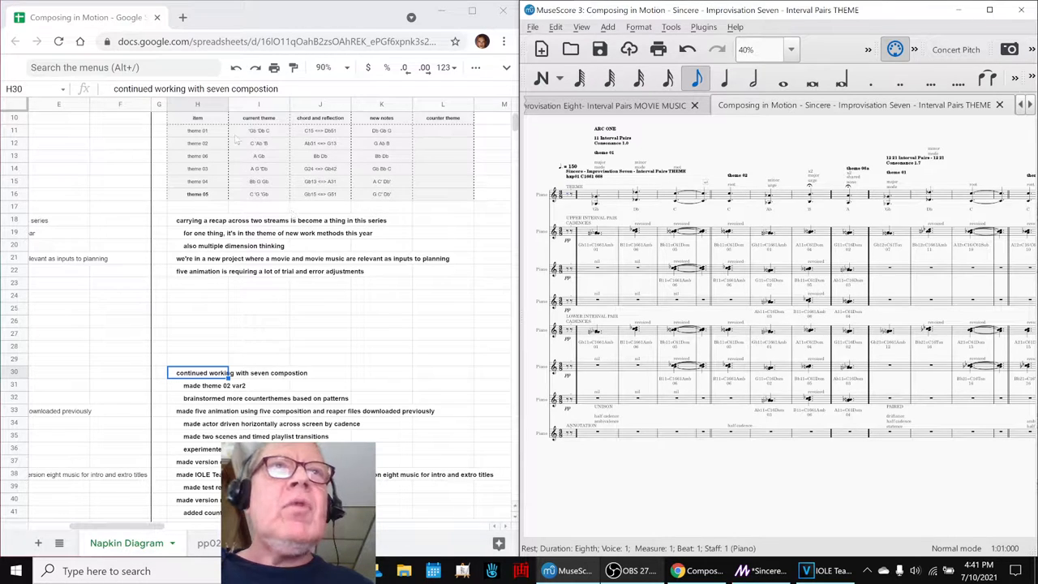
Select the theme 03 and 05 rows, then bring up the Improvisation Seven THEME score.
click(197, 130)
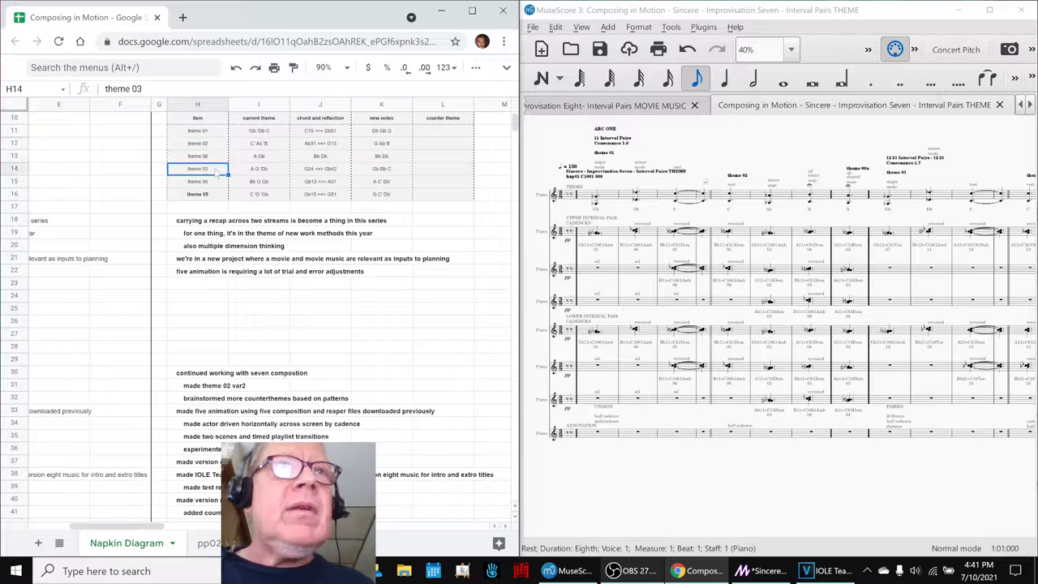
click(198, 155)
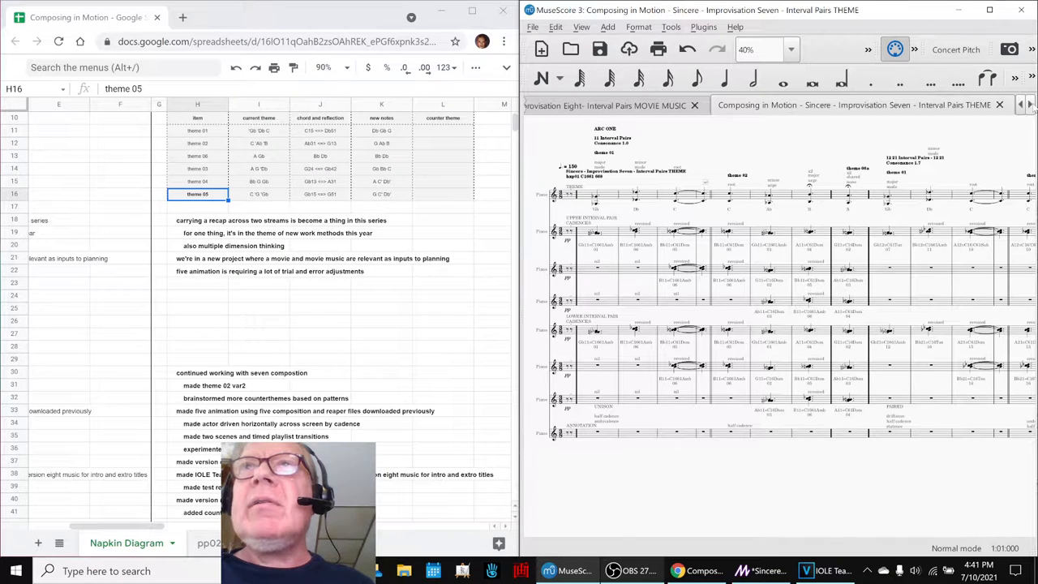
click(868, 104)
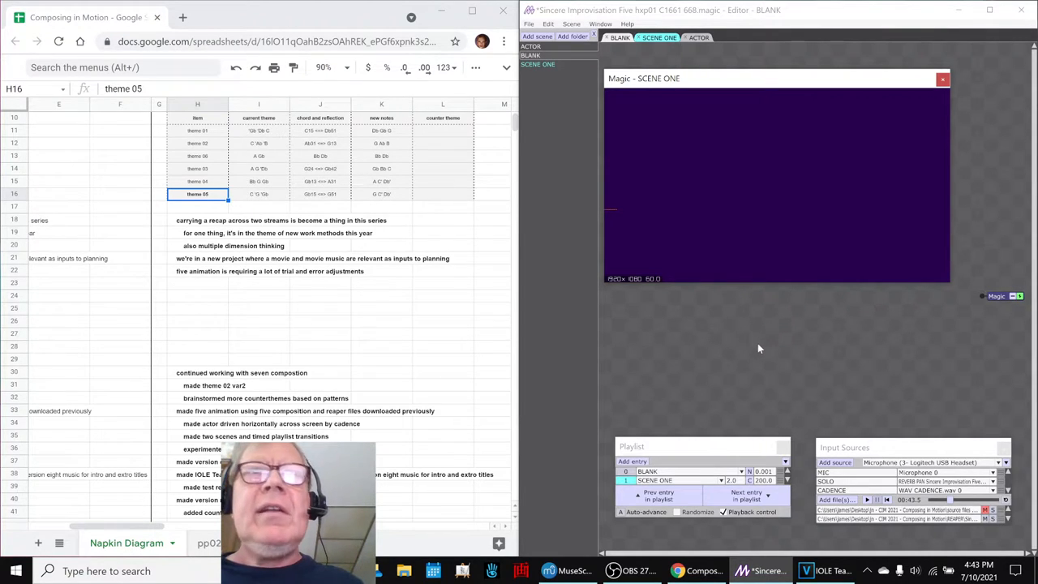
mouse_move(701, 388)
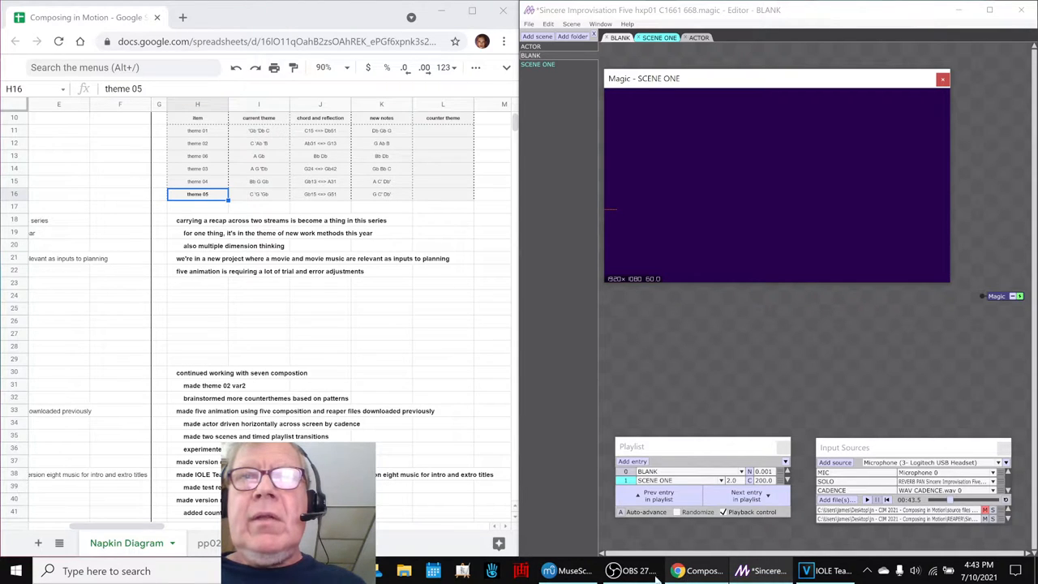
Bring up the Magic window for the Sincere Improvisation Five project with its SCENE ONE preview.
click(548, 571)
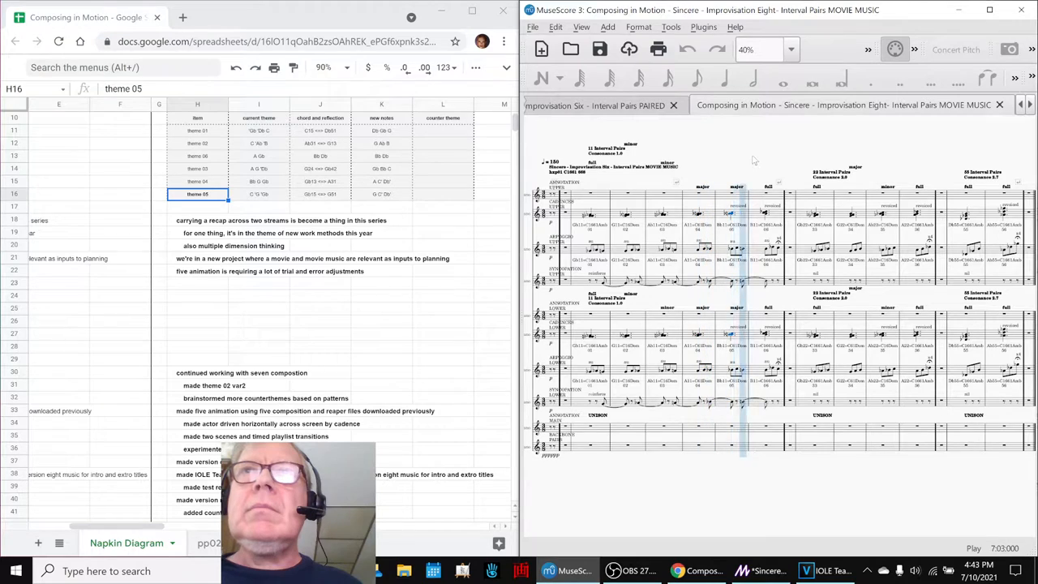
Check the VEGAS Pro project briefly and return to the Improvisation Eight score as playback stops.
click(829, 571)
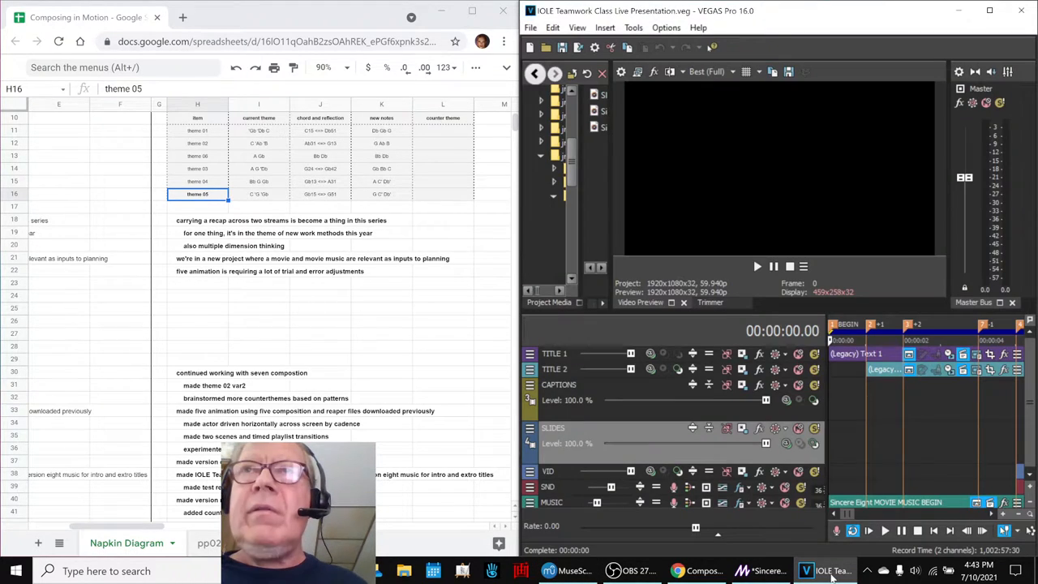
click(756, 266)
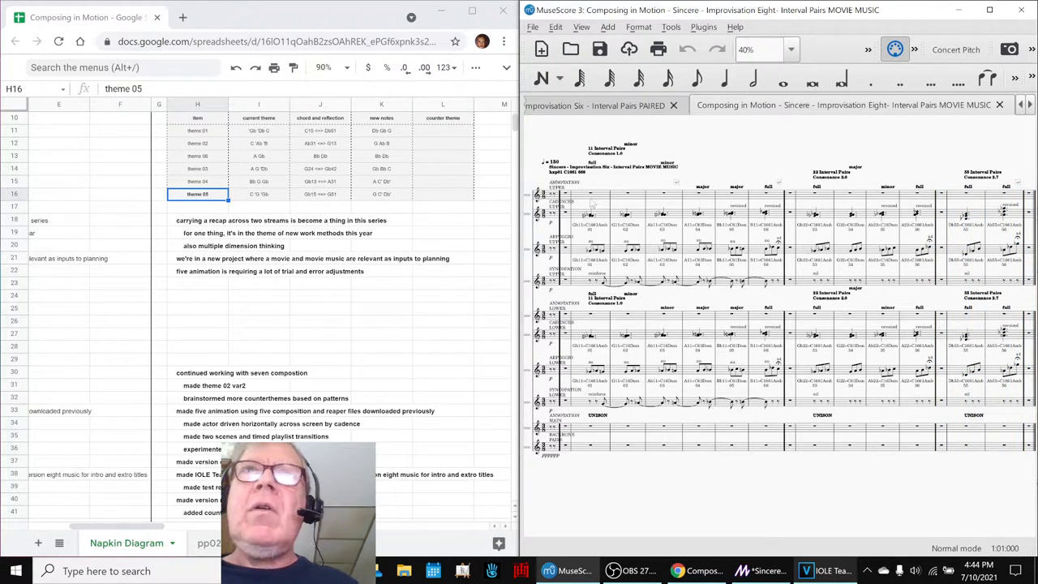
Show the Improvisation Six Interval Pairs PAIRED score and reveal the other open score tabs.
click(597, 195)
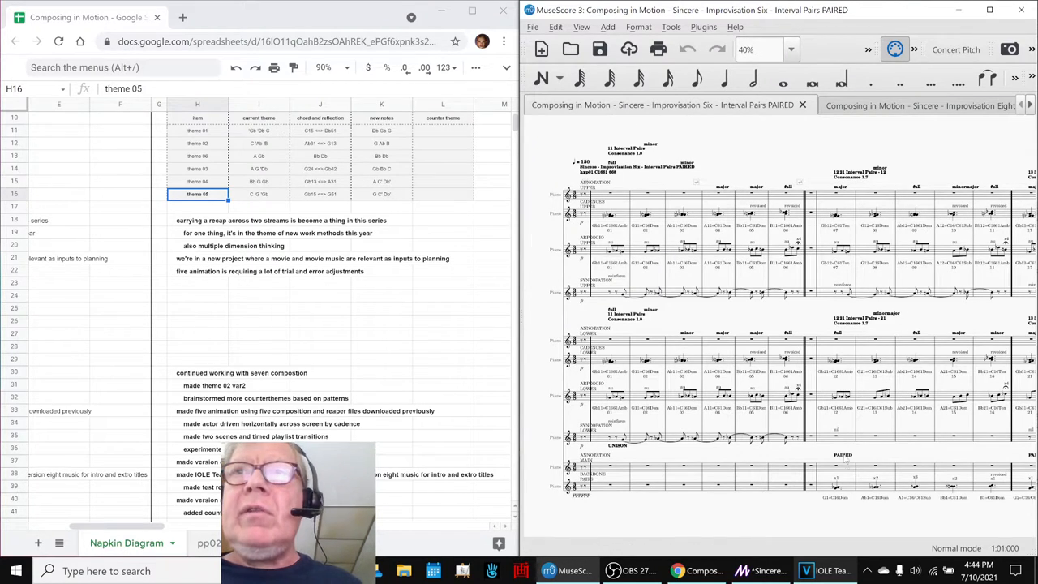
click(843, 438)
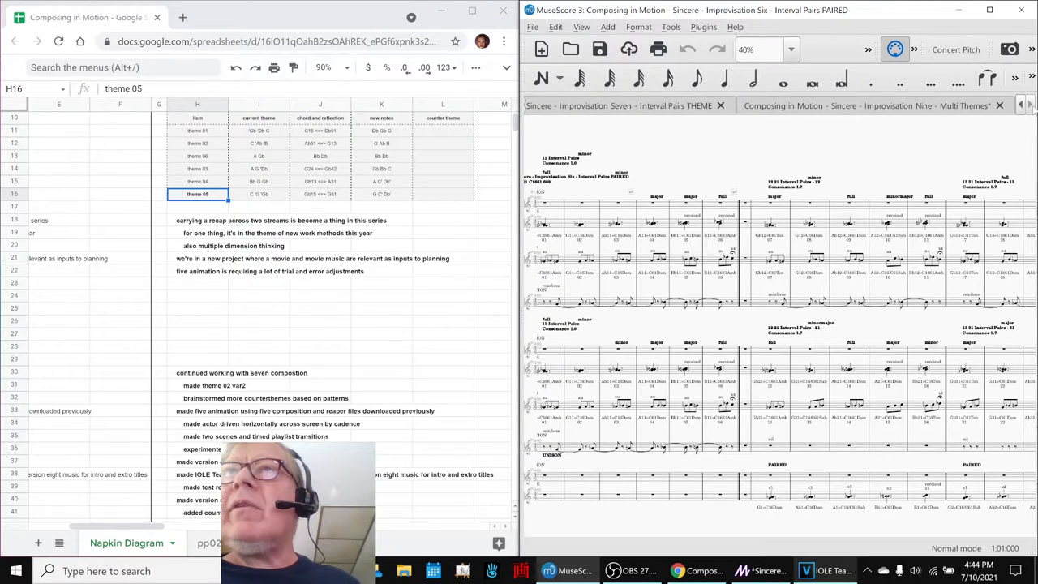
Look through the Improvisation Nine Multi Themes score, then move to the recap spreadsheet.
click(868, 105)
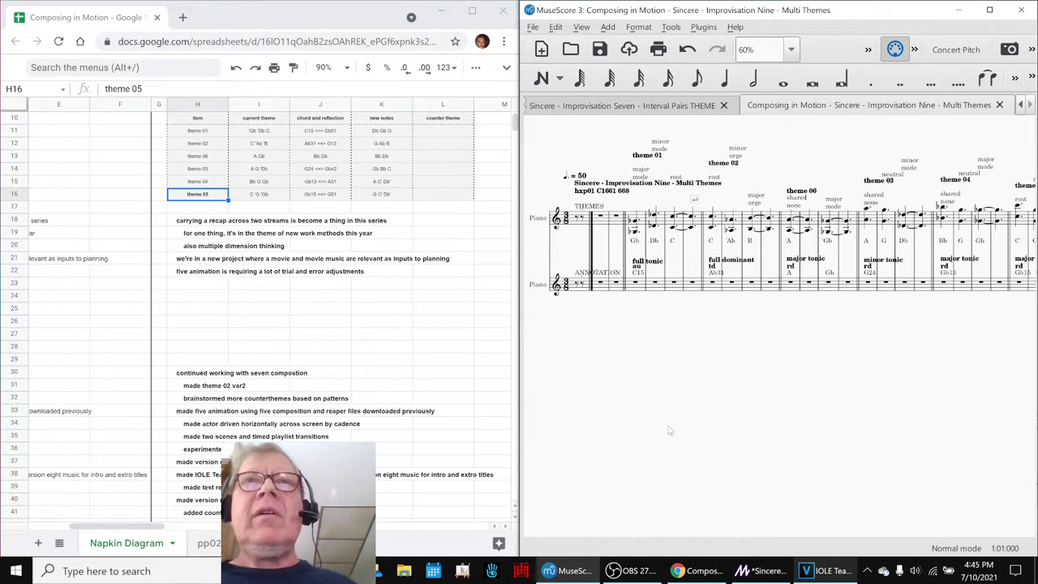
mouse_move(639, 367)
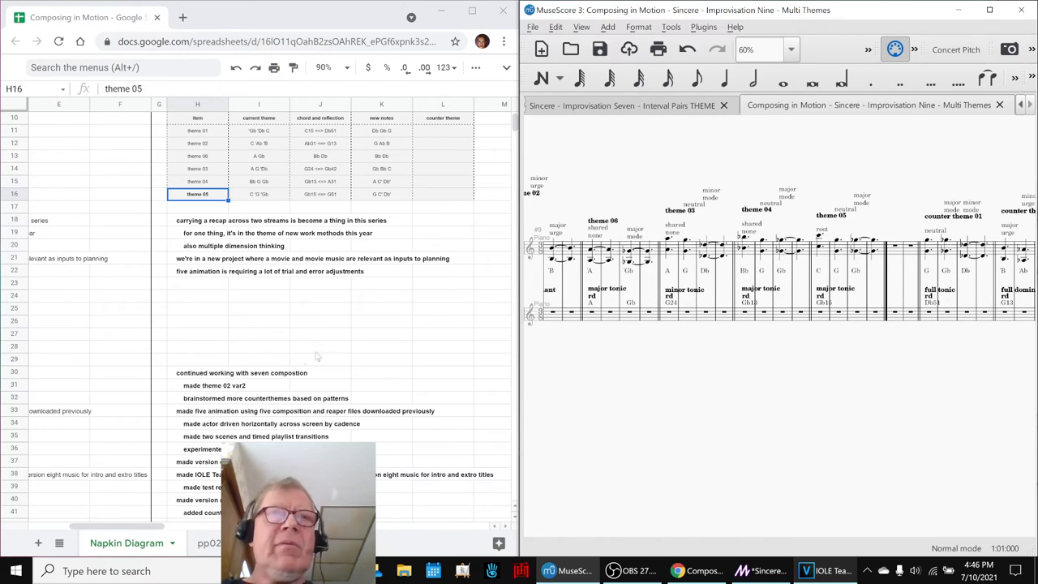
click(159, 371)
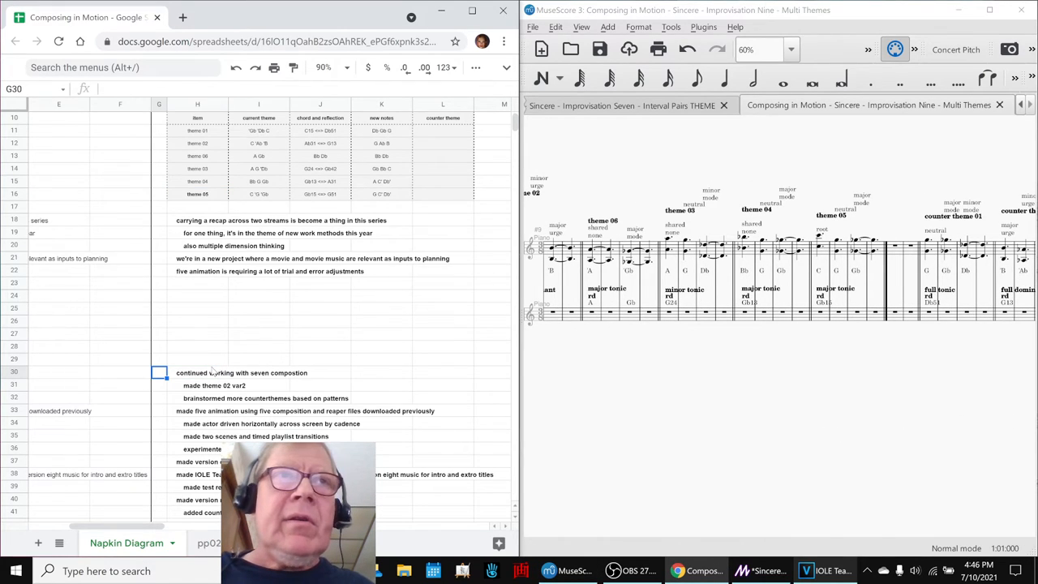
Enter 'adjust counter themes further' under Ideas Next Time, check acknowledgements, and move to OBS.
scroll(down, 3)
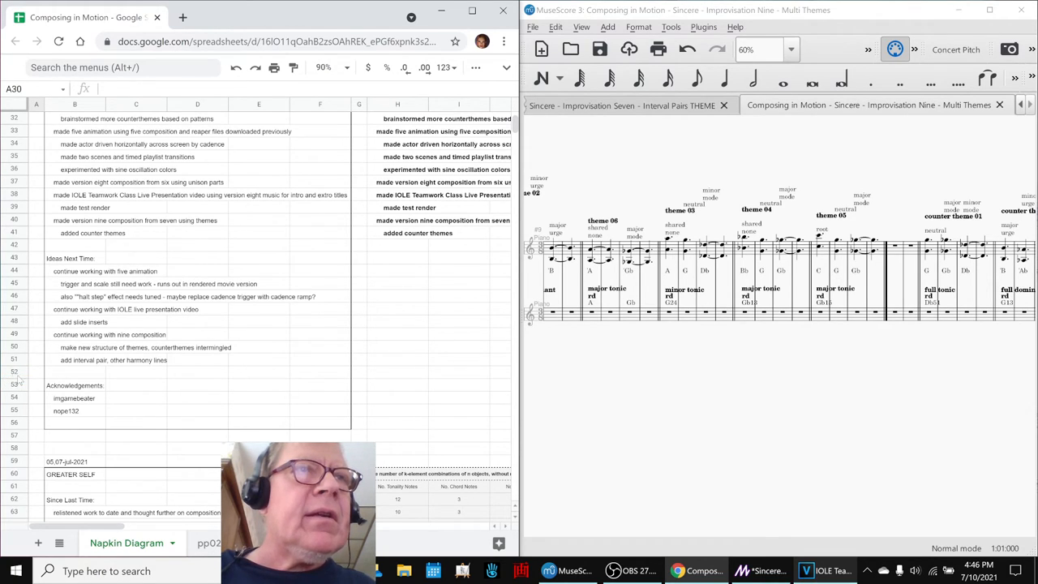
click(89, 372)
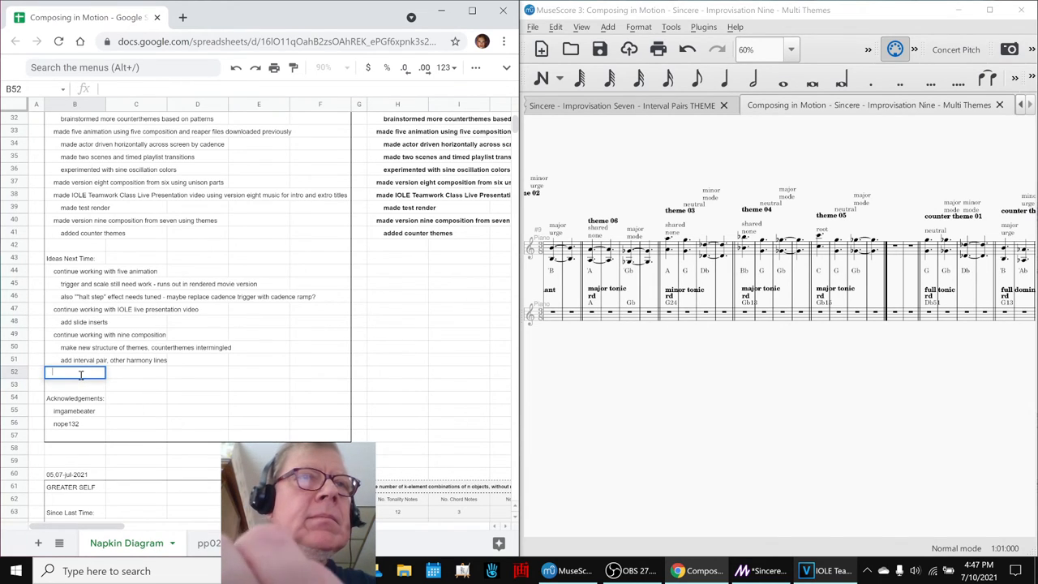
text(adjust counter themes further)
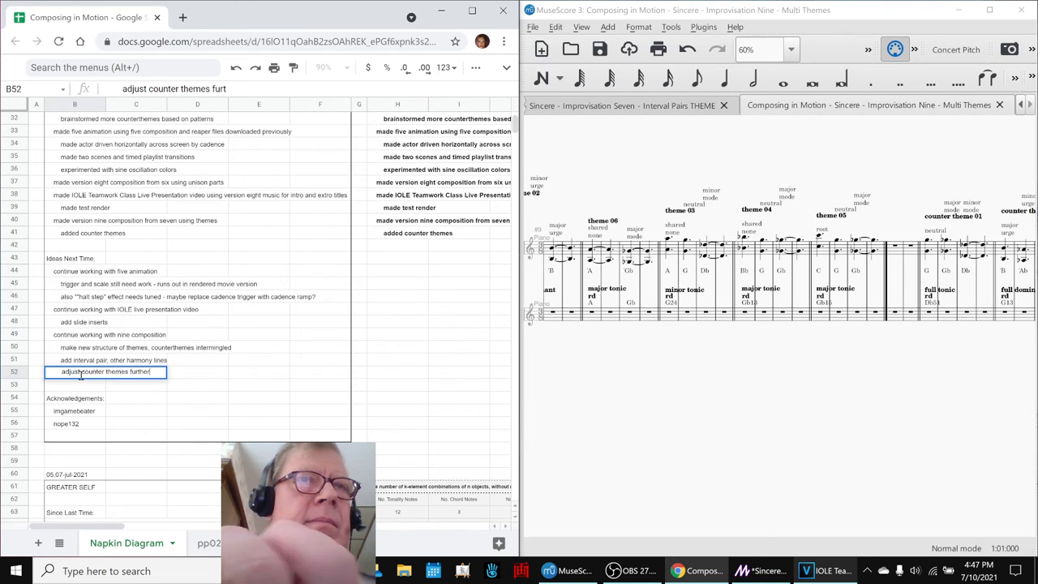
key(enter)
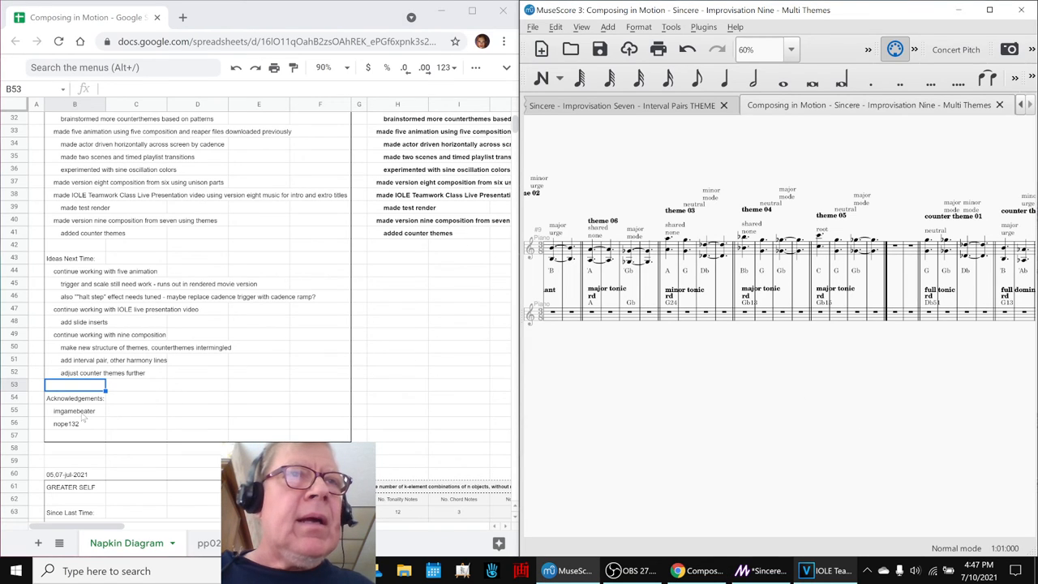
click(75, 422)
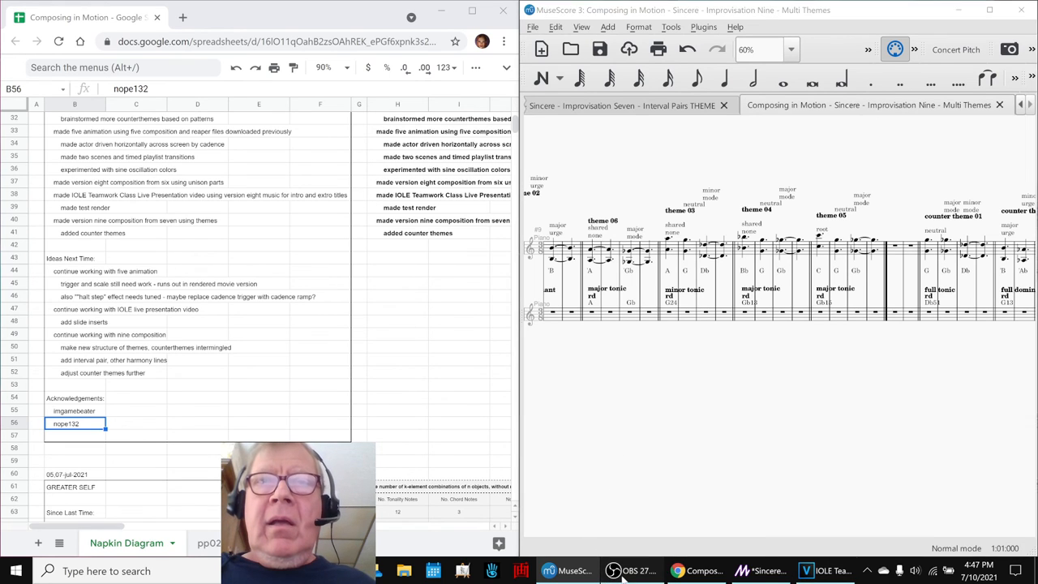
click(639, 571)
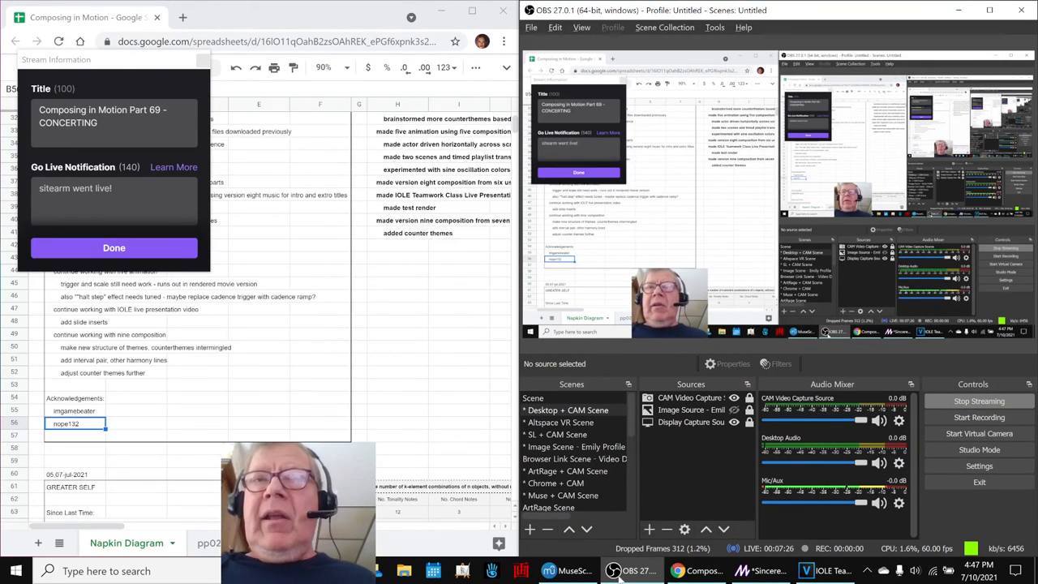